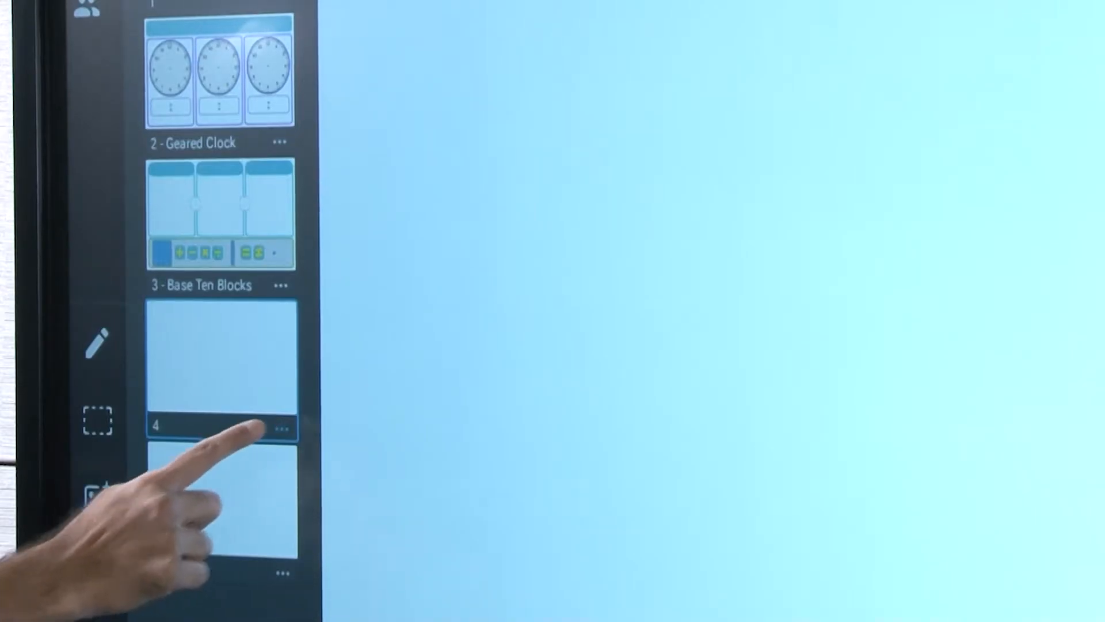
View the Change background options for blank page 4 from the page sorter.
click(281, 429)
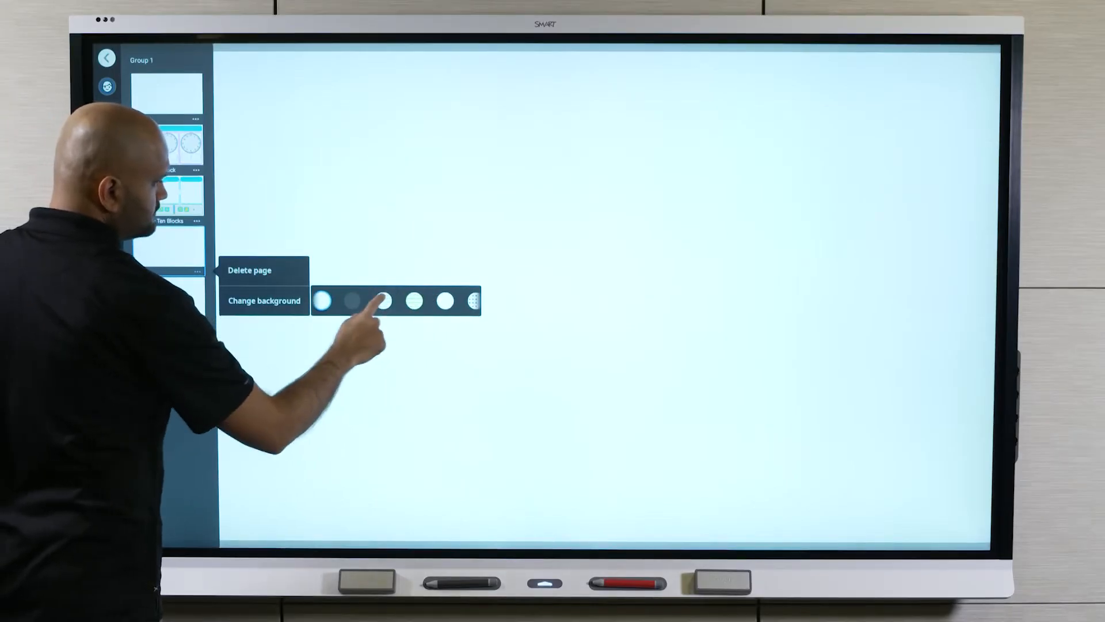
click(382, 301)
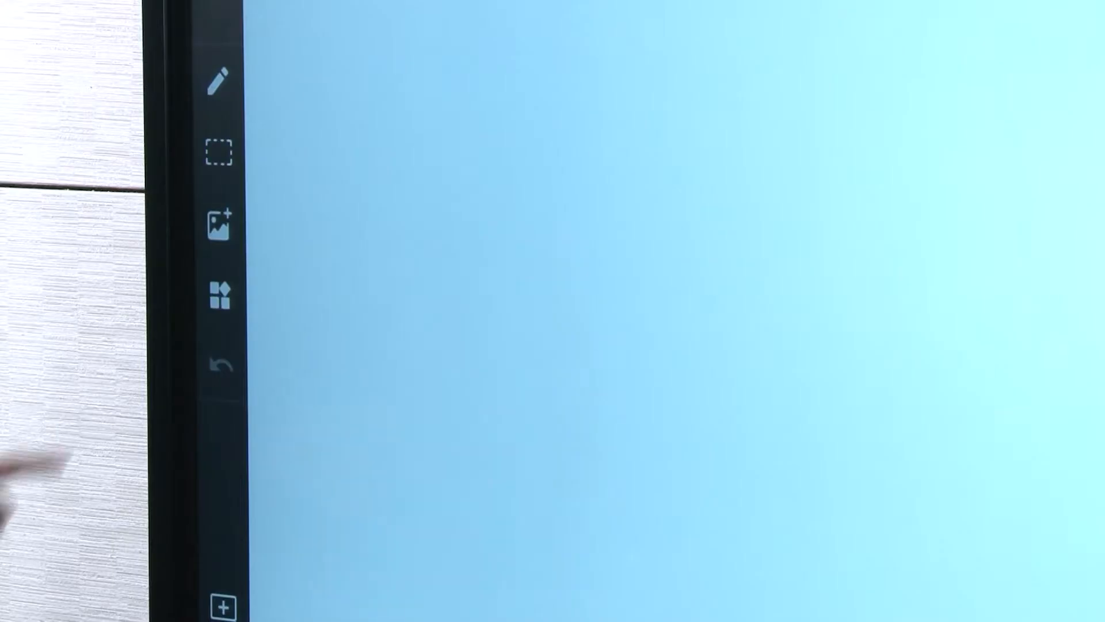
Insert the green football field diagram found by searching 'football field' online.
click(219, 222)
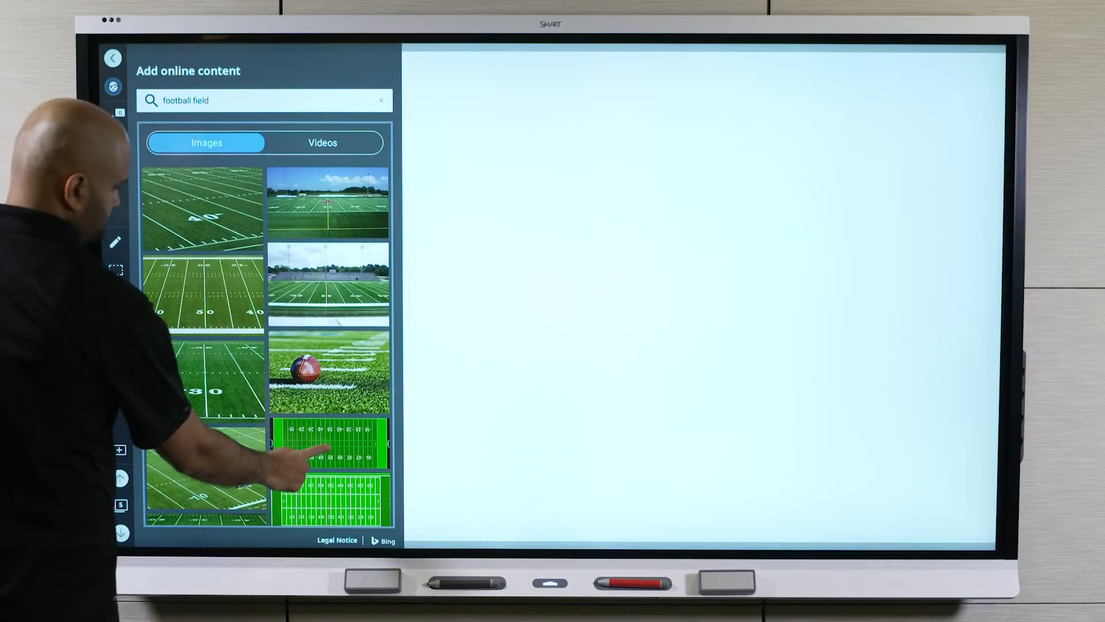
click(329, 443)
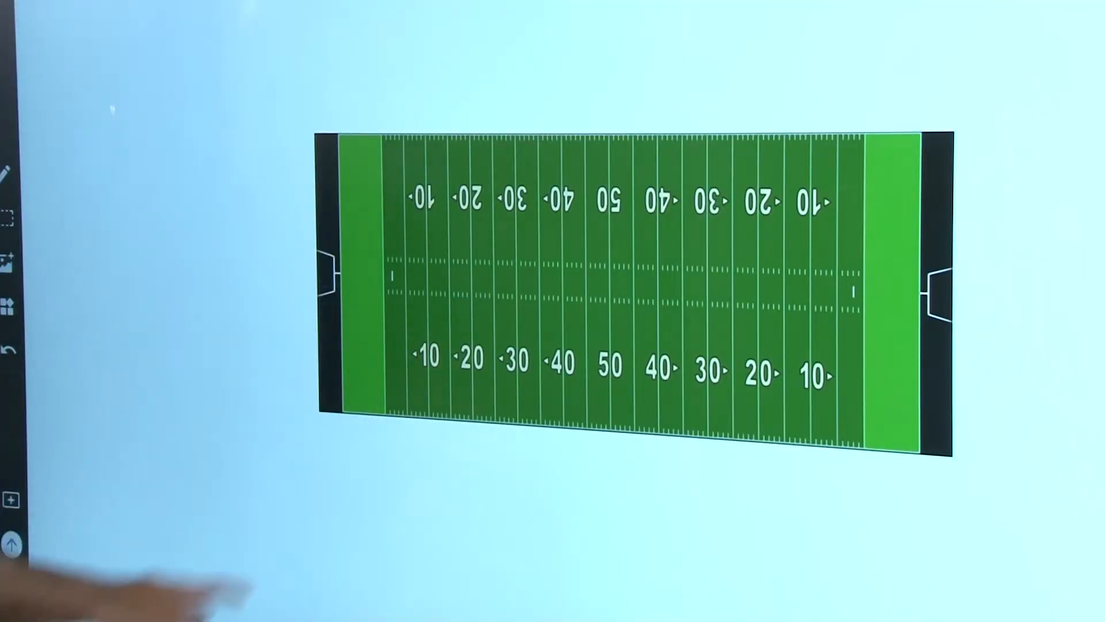
Lock the football field image in place via its dropdown menu.
click(620, 289)
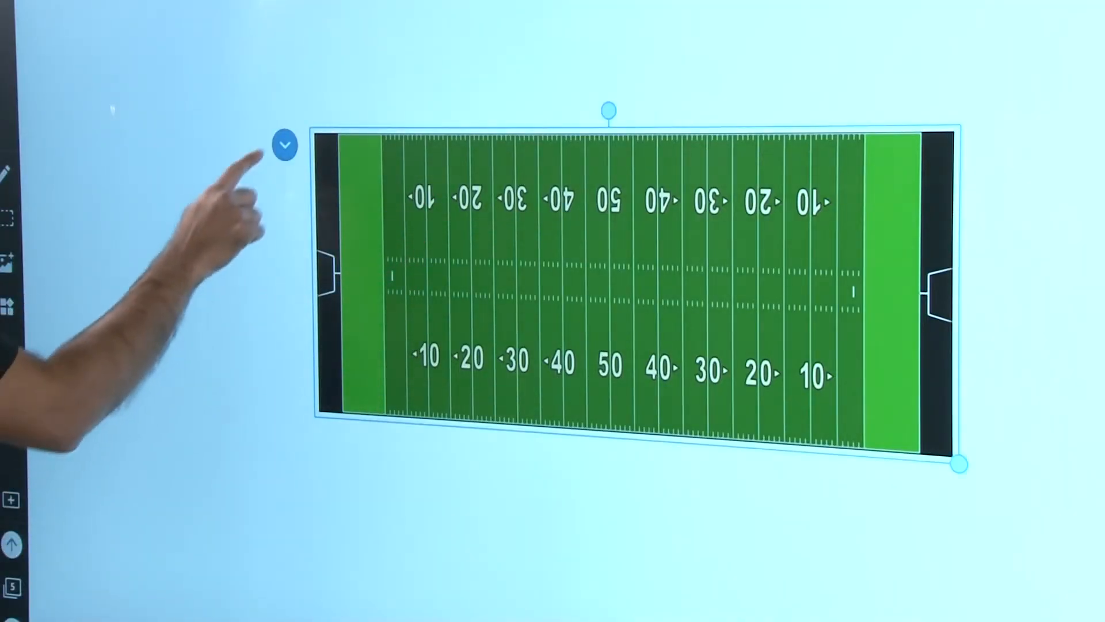
click(283, 145)
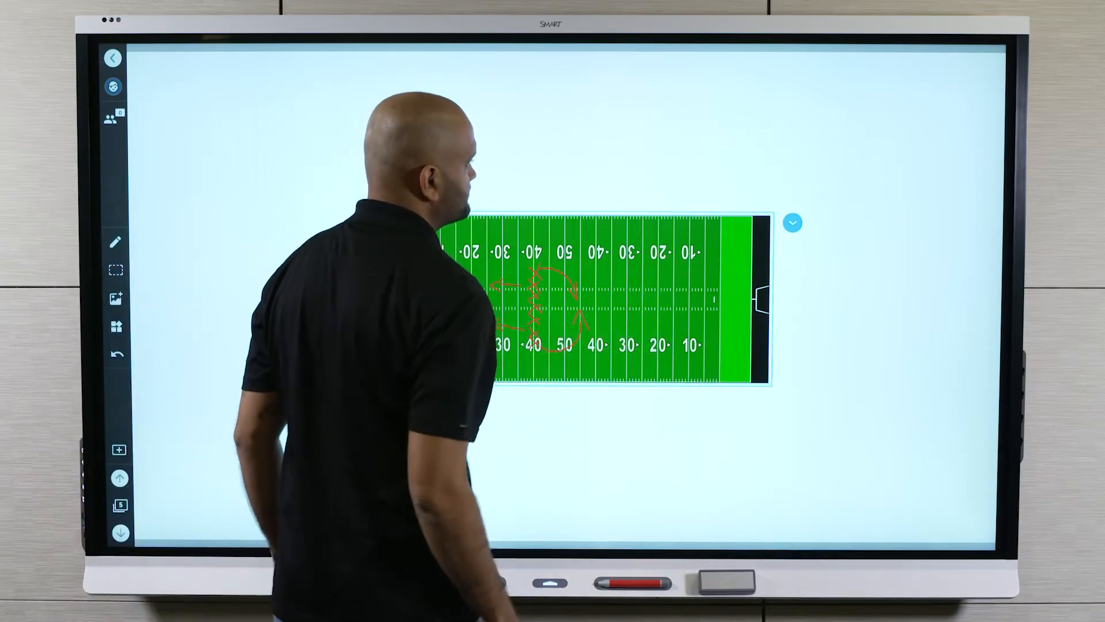
Confirm the image shows Unlock, then bring up the 2 - Geared Clock page options in the page sorter.
click(792, 222)
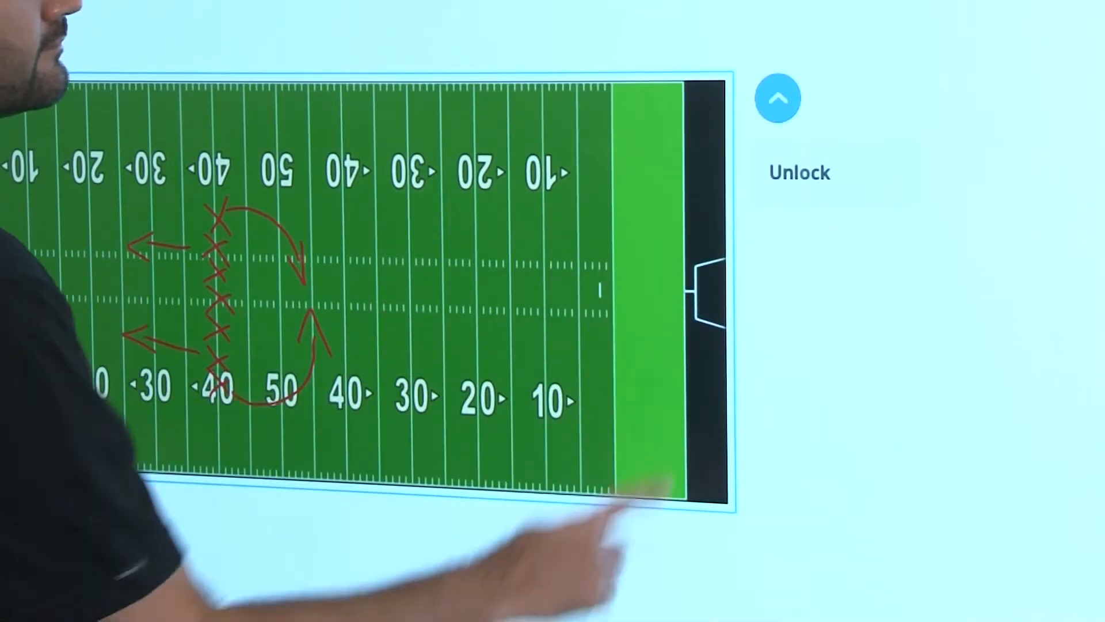
click(777, 97)
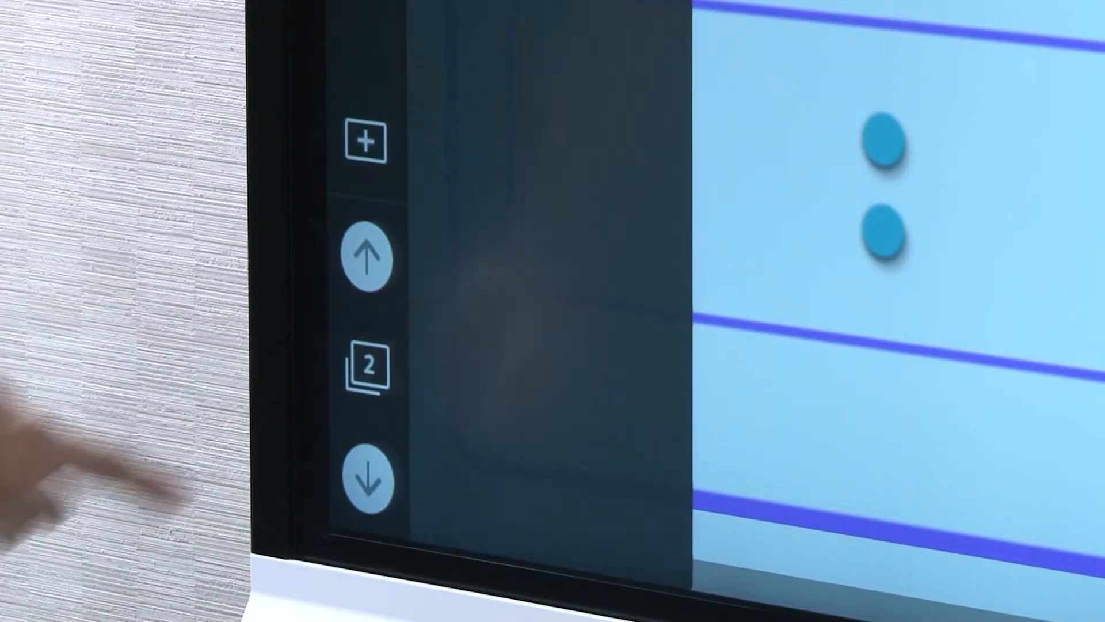
click(483, 296)
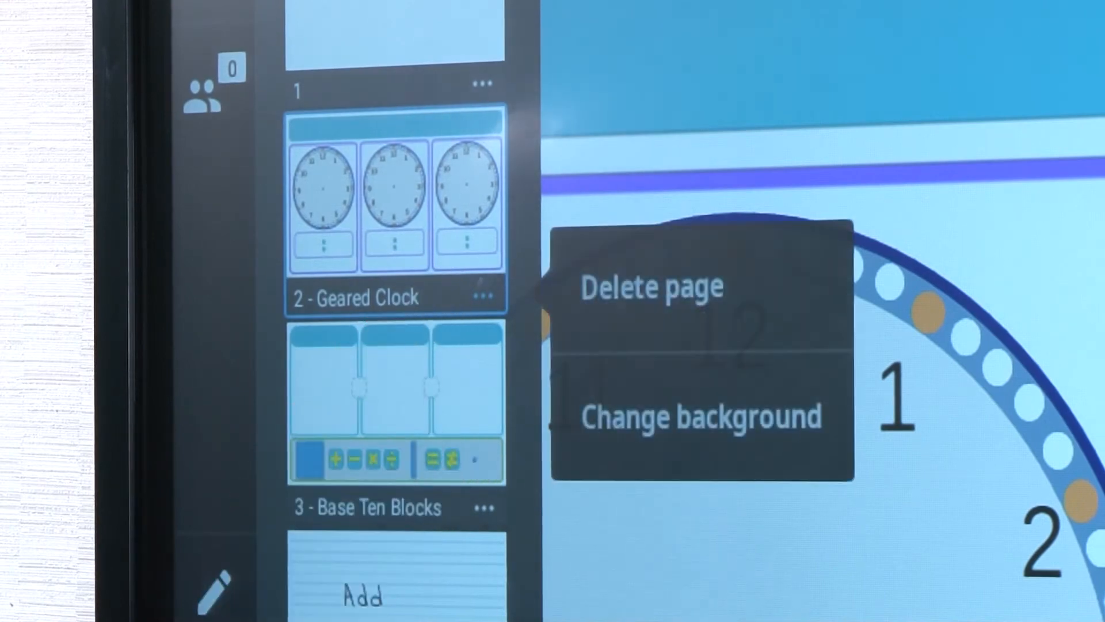